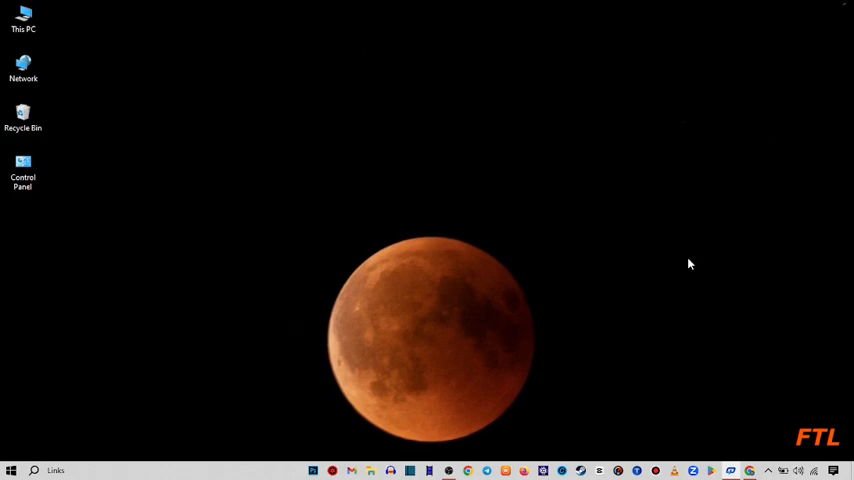
pyautogui.moveTo(696, 340)
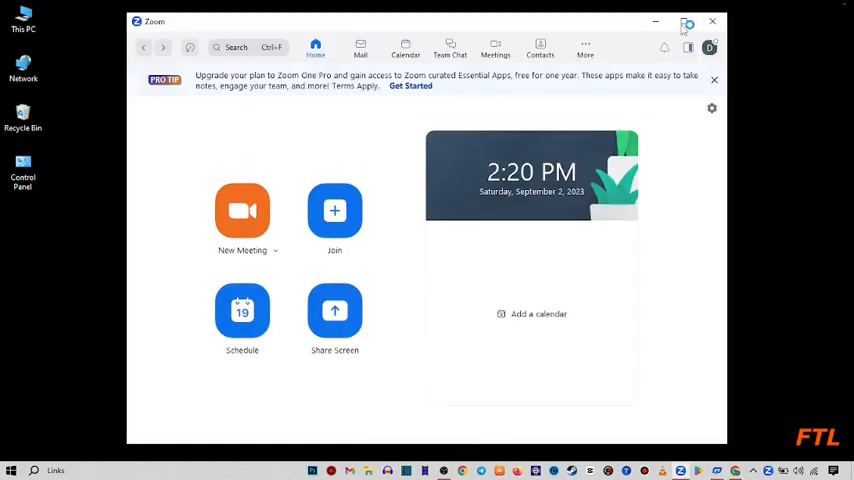
pyautogui.moveTo(688, 20)
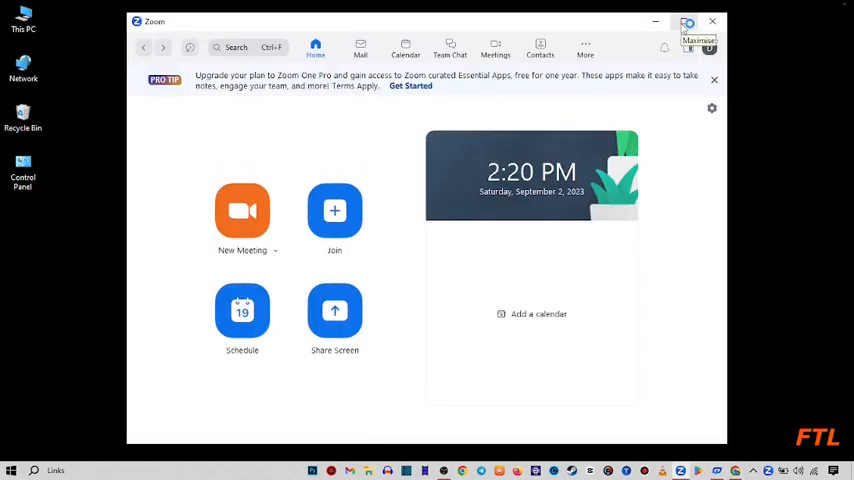
# Step: Maximize the Zoom window so the home screen fills the desktop
pyautogui.click(688, 22)
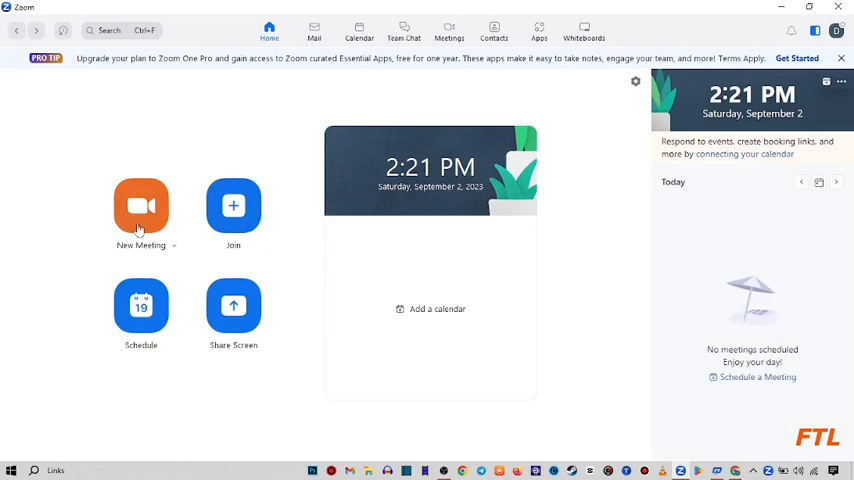
# Step: Start a New Meeting and close the Join Audio prompt
pyautogui.click(140, 208)
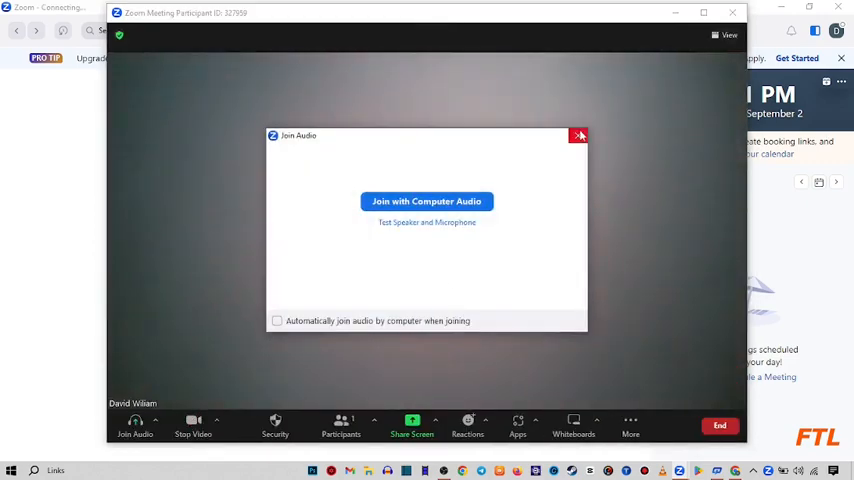
pyautogui.click(578, 136)
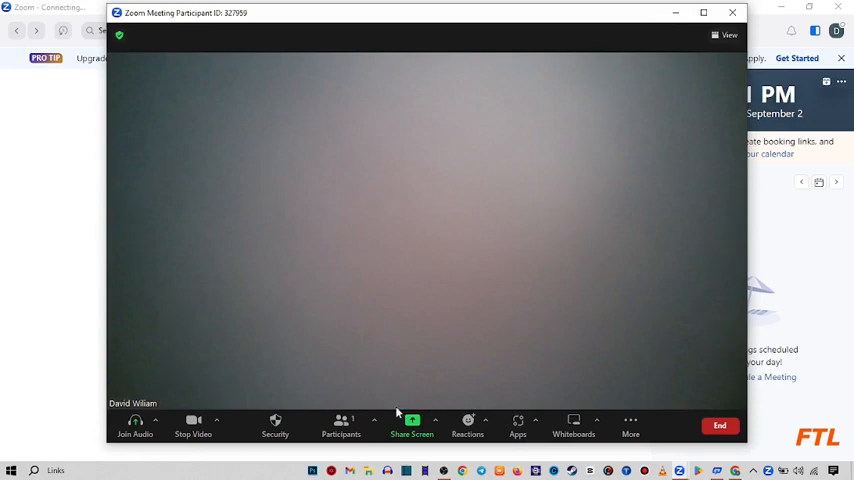
pyautogui.moveTo(412, 424)
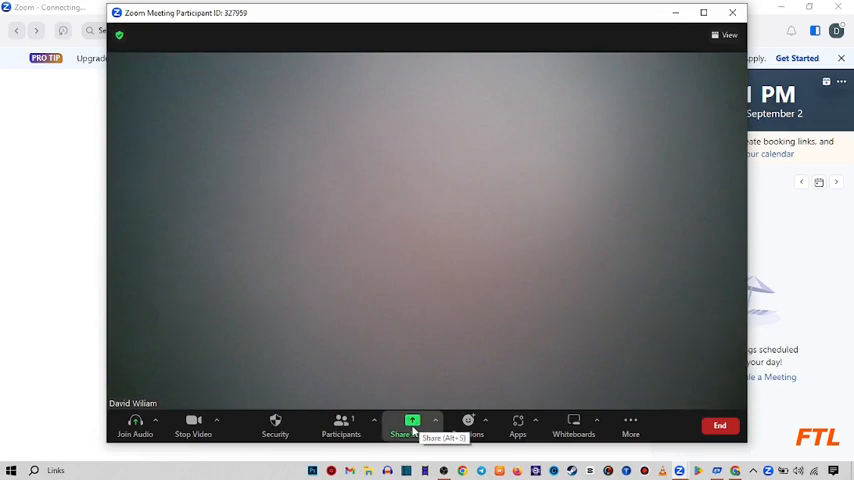
pyautogui.click(412, 424)
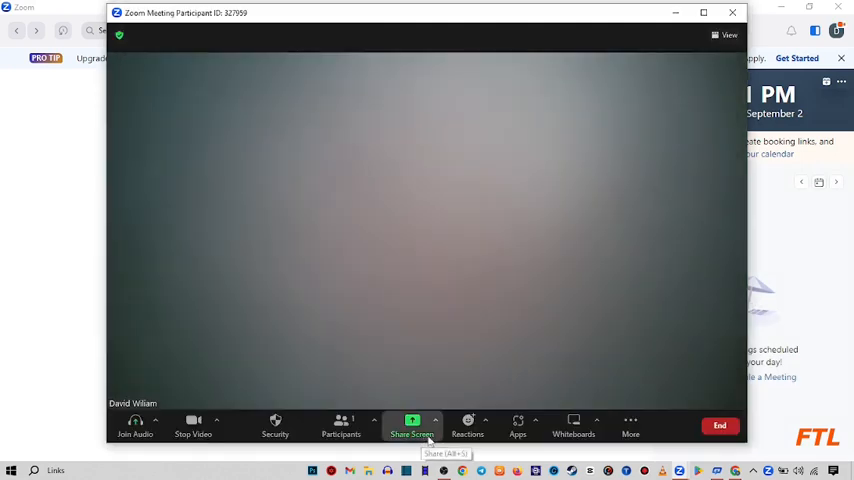
# Step: Set Advanced Sharing Options so Who can share is Host Only
pyautogui.click(436, 420)
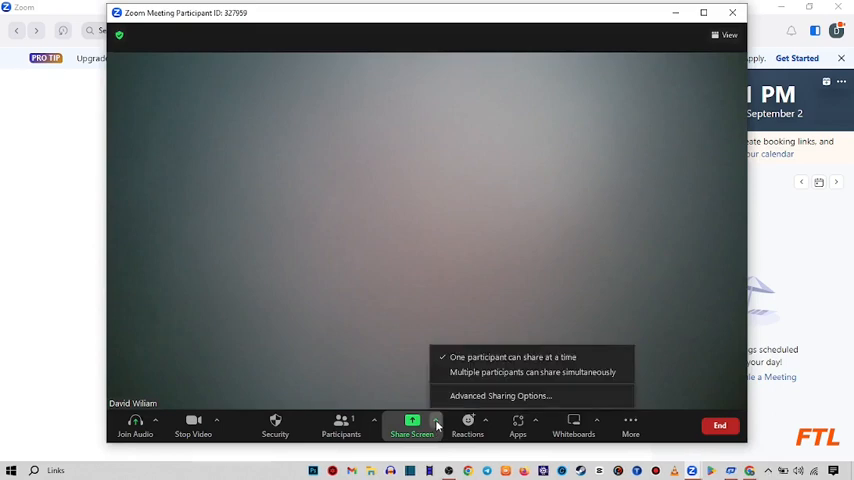
pyautogui.moveTo(440, 420)
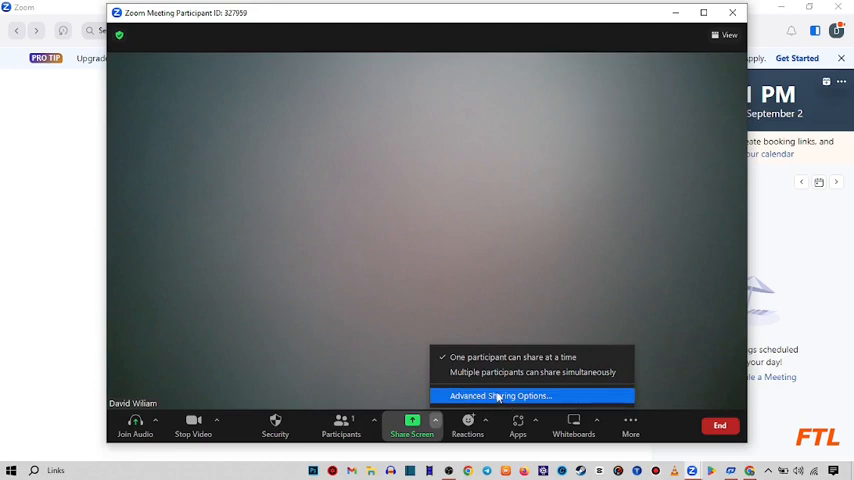
pyautogui.click(500, 396)
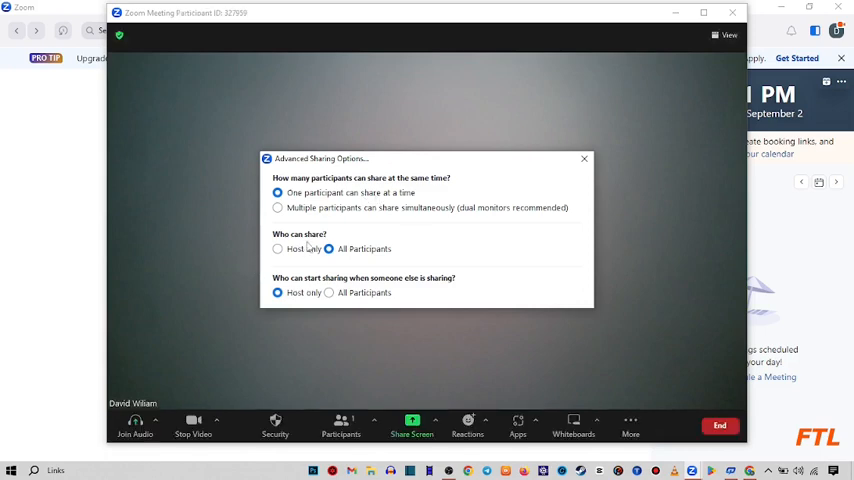
pyautogui.moveTo(284, 256)
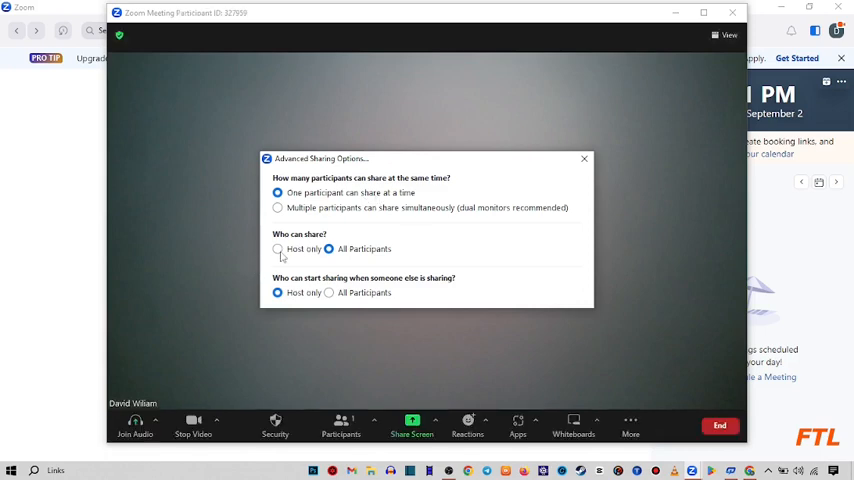
pyautogui.click(278, 250)
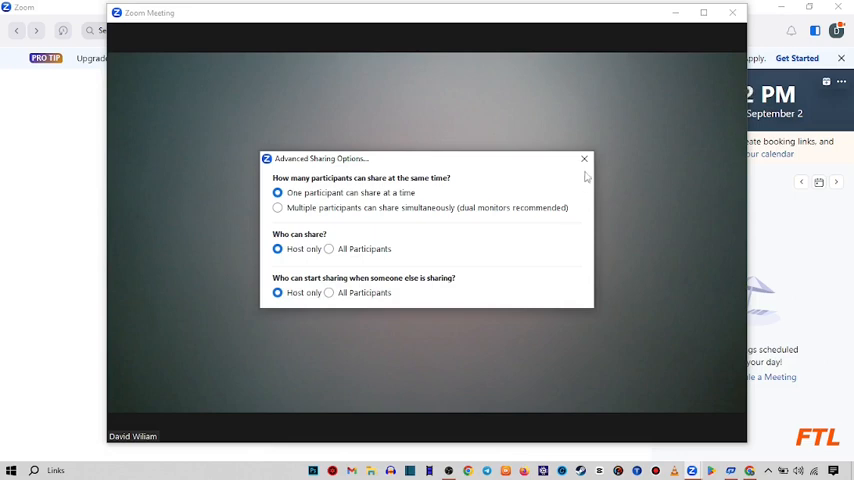
pyautogui.click(584, 158)
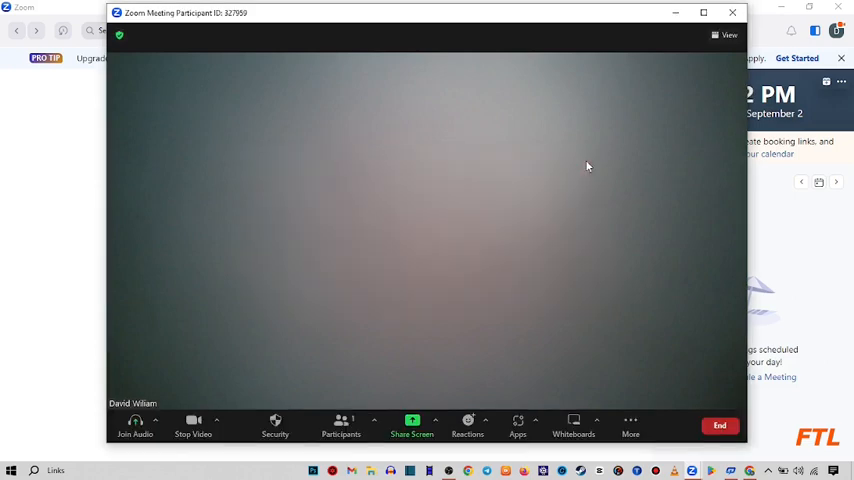
# Step: Share a blank Whiteboard with the meeting
pyautogui.click(412, 424)
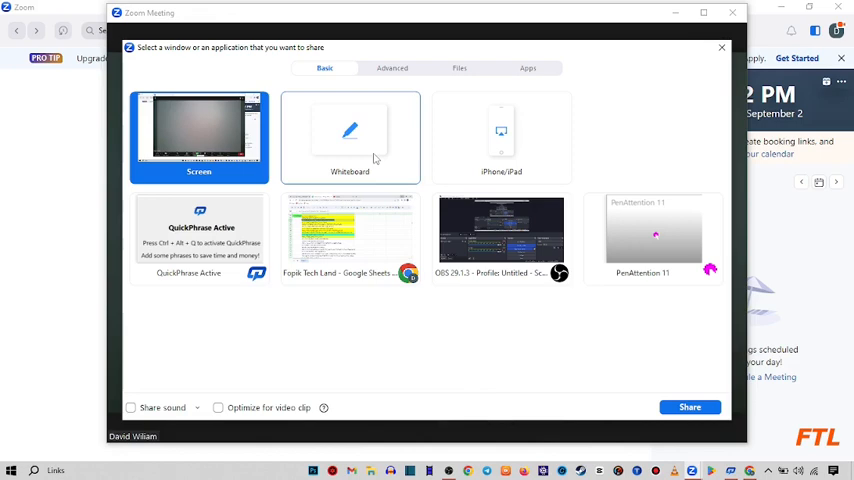
pyautogui.click(350, 136)
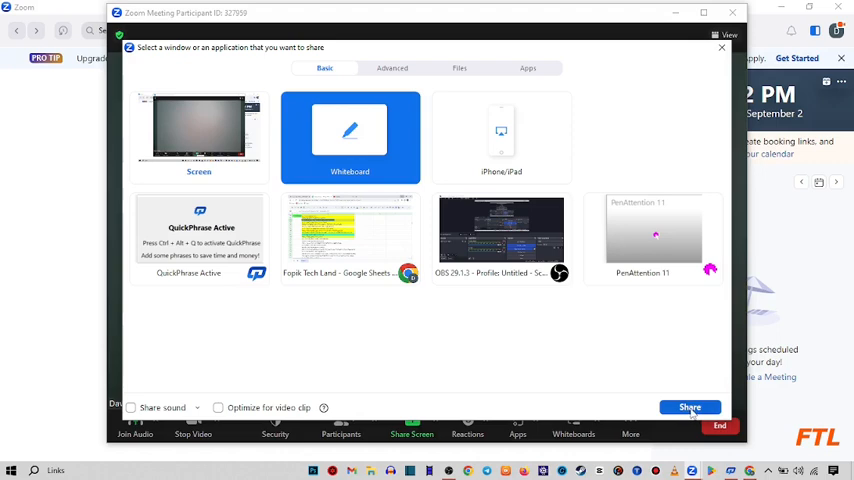
pyautogui.click(688, 408)
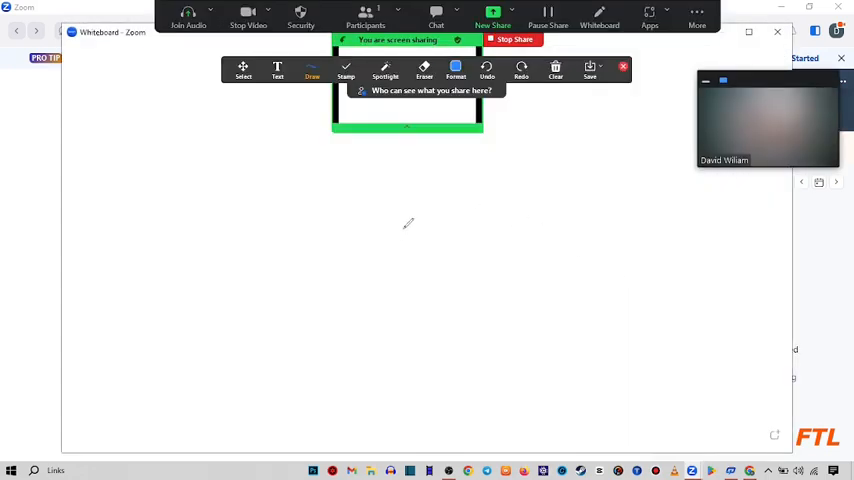
pyautogui.moveTo(320, 264)
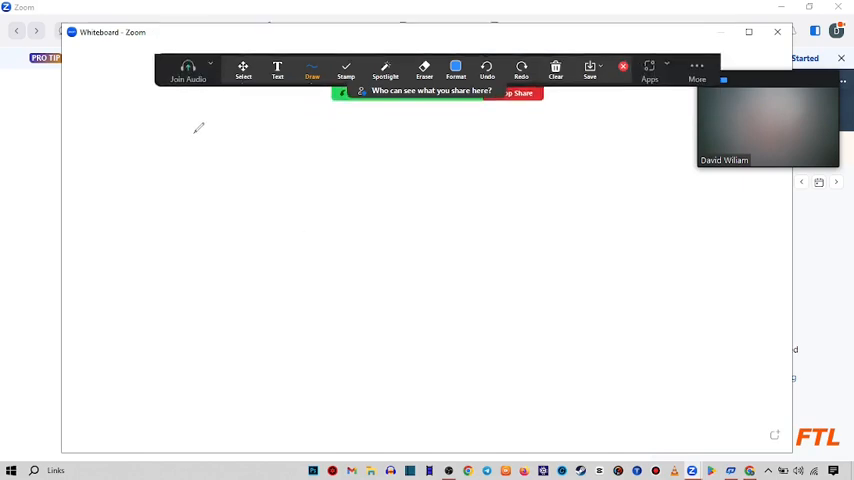
# Step: Draw the letters F, o, p, i, k by hand and underline the word in blue pen
pyautogui.moveTo(186, 130); pyautogui.dragTo(184, 208)
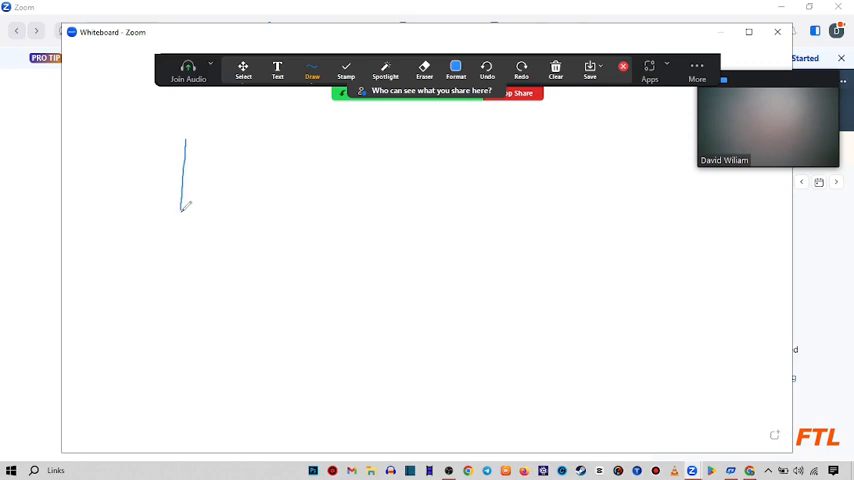
pyautogui.moveTo(184, 140); pyautogui.dragTo(290, 140)
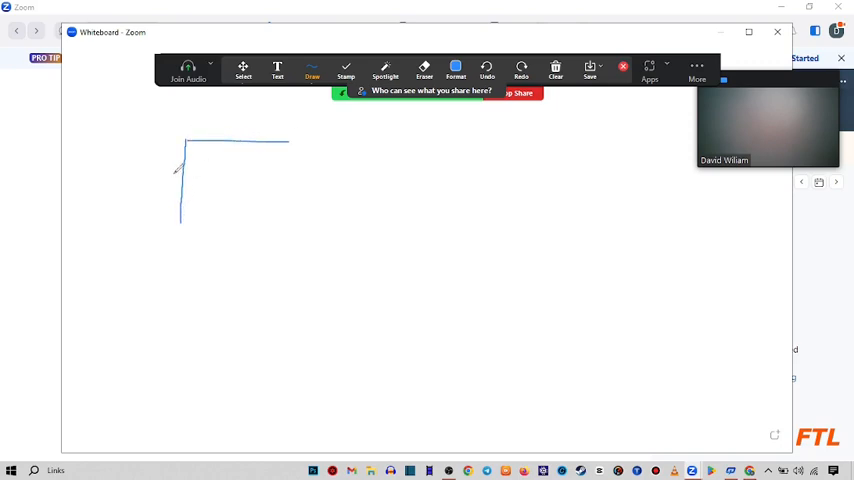
pyautogui.moveTo(180, 170); pyautogui.dragTo(310, 172)
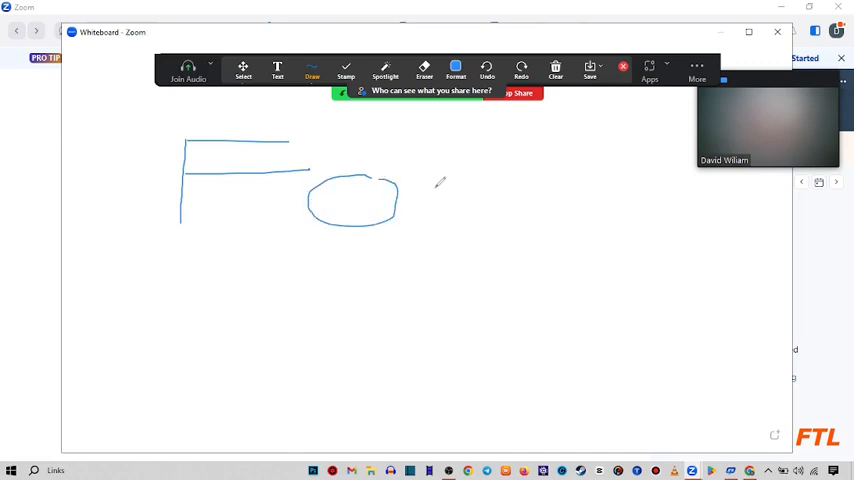
pyautogui.moveTo(448, 172); pyautogui.dragTo(418, 312)
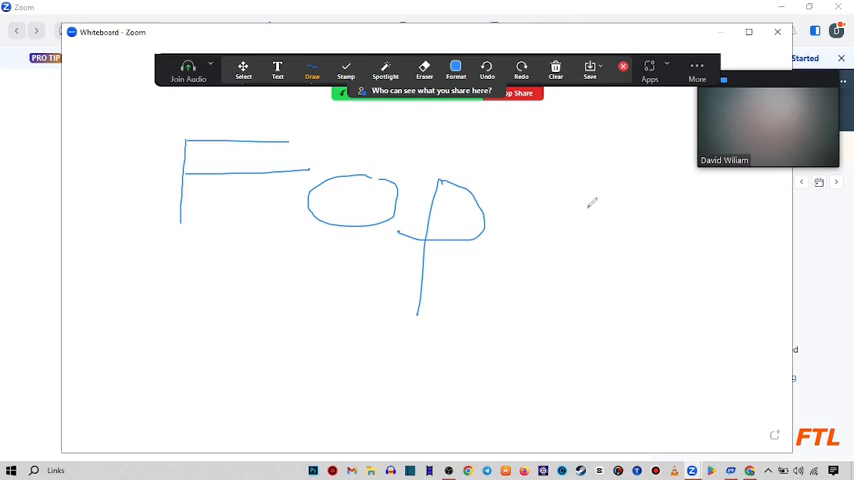
pyautogui.moveTo(524, 184); pyautogui.dragTo(520, 236)
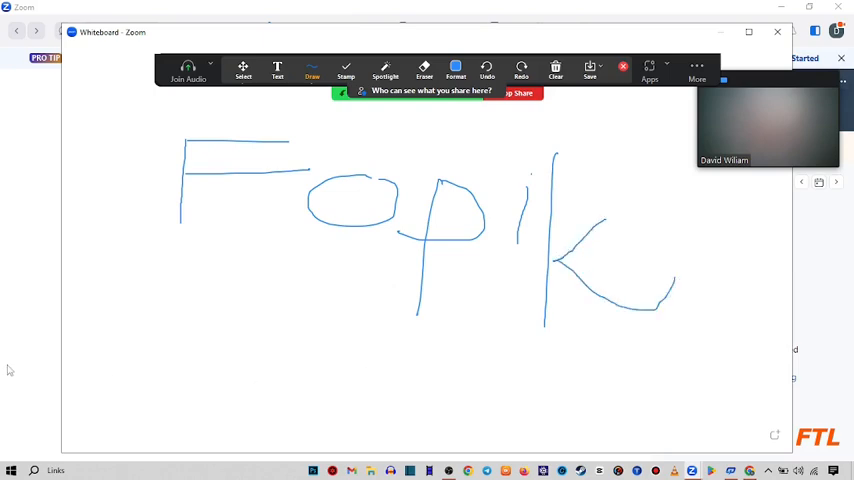
pyautogui.moveTo(176, 322); pyautogui.dragTo(630, 344)
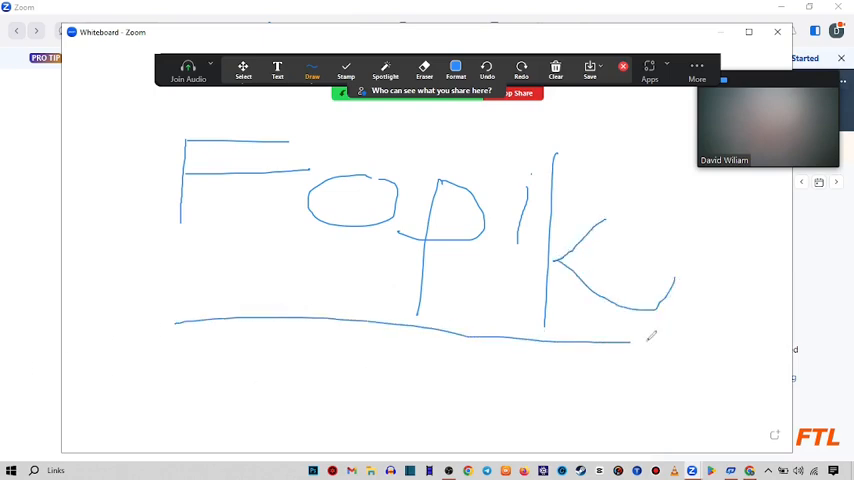